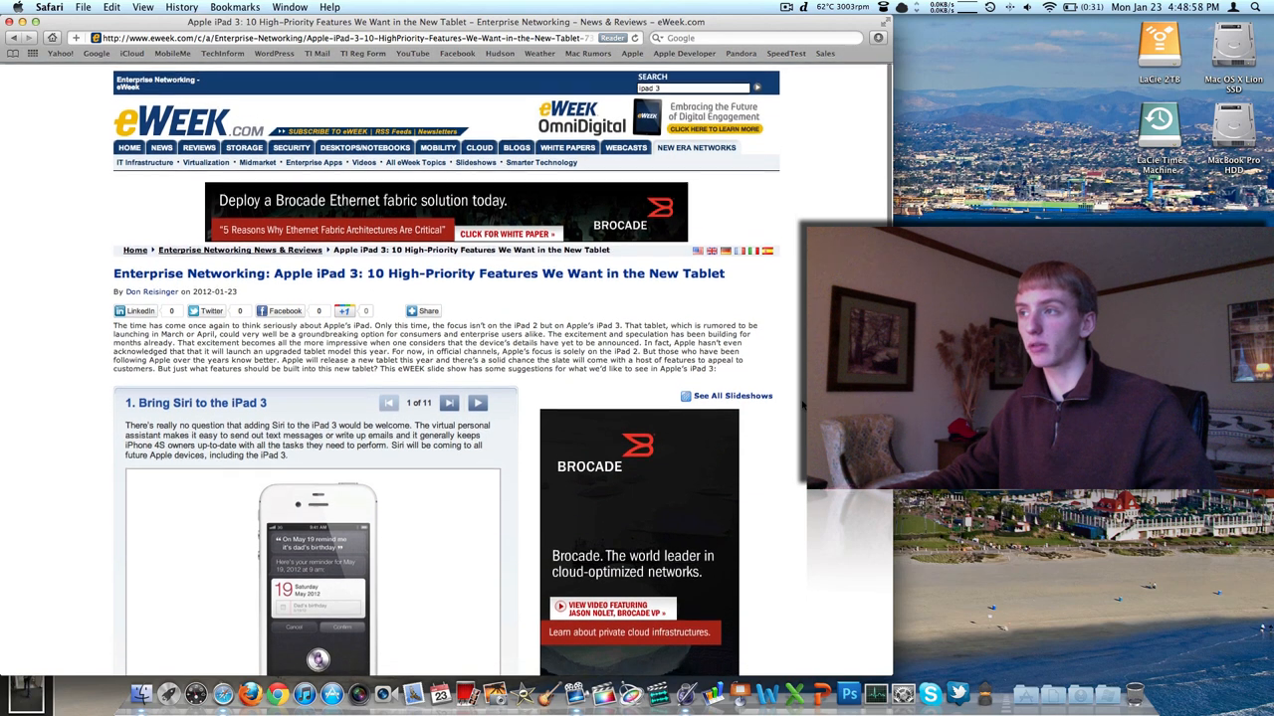
Scroll the eWeek article down until slide 1, Bring Siri to the iPad 3, is fully visible
{"action": "scroll", "scroll_direction": "down", "scroll_amount": 3}
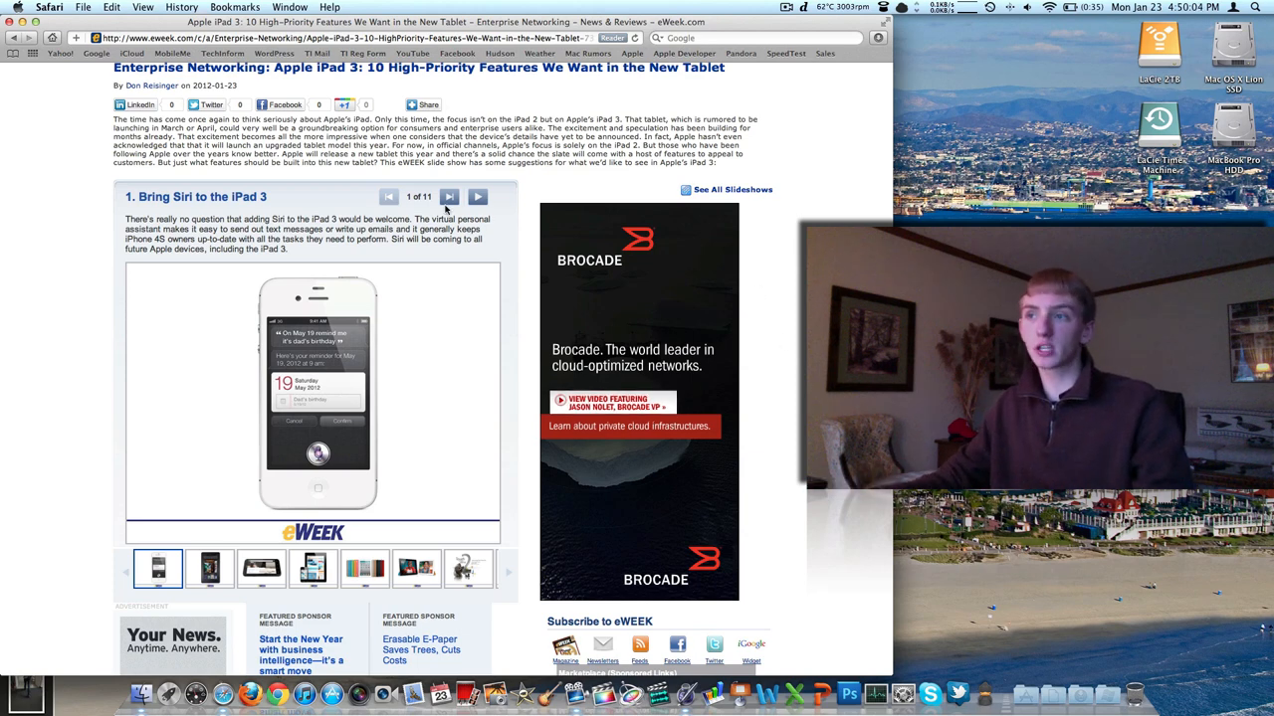
Advance the slideshow to slide 2 of 11, Different Screen Sizes
{"action": "left_click", "coordinate": [477, 197]}
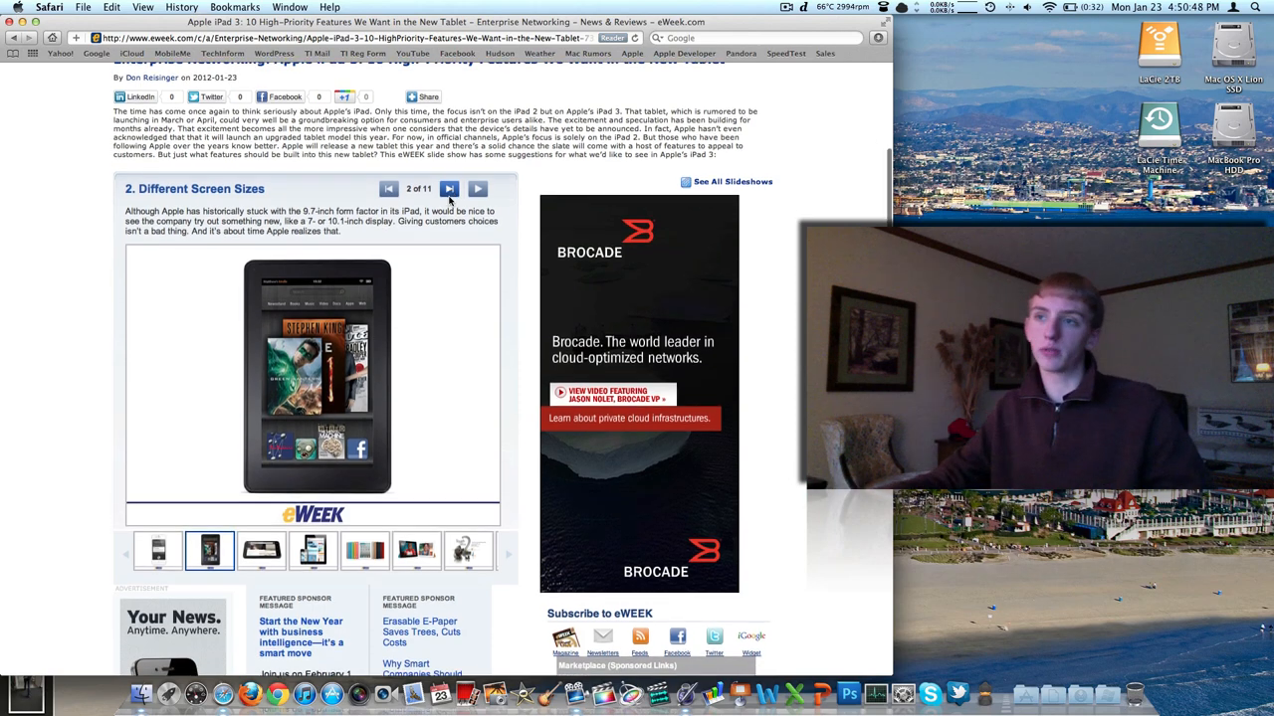
Advance the slideshow to slide 3 of 11, Full 3D Support
{"action": "left_click", "coordinate": [450, 187]}
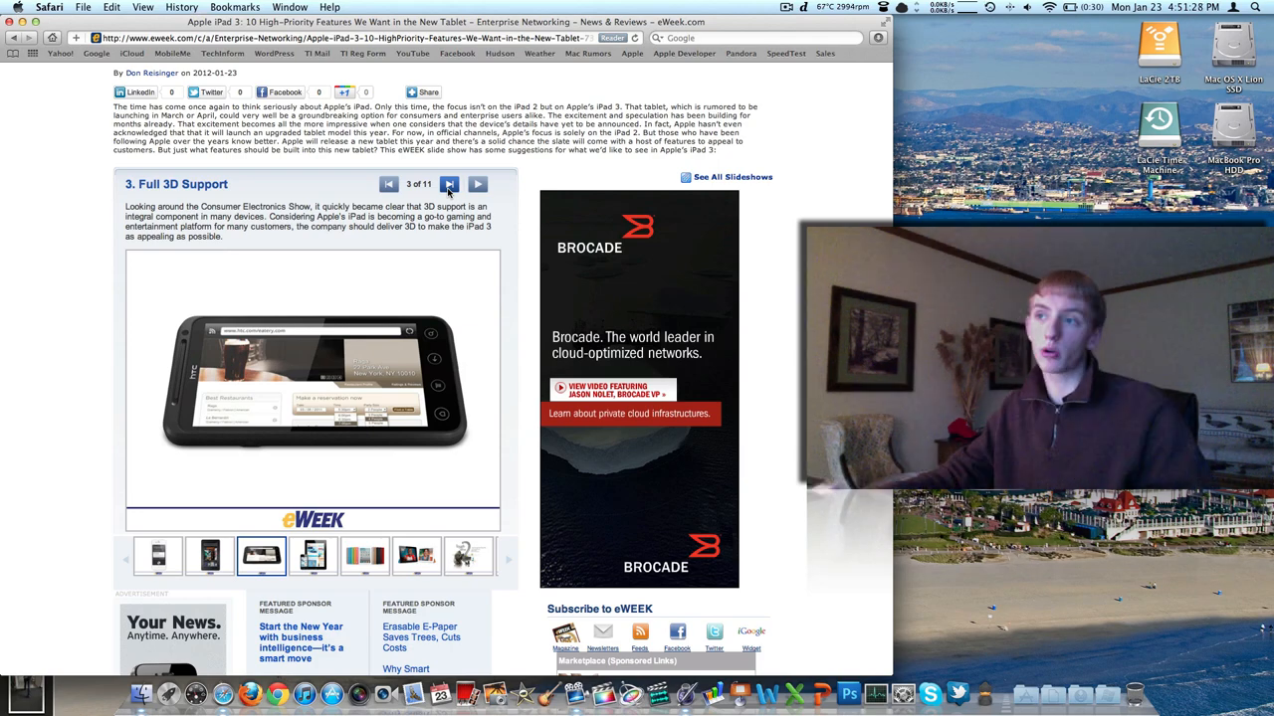
Advance the slideshow to slide 4 of 11, End the Glare Issues
{"action": "left_click", "coordinate": [477, 183]}
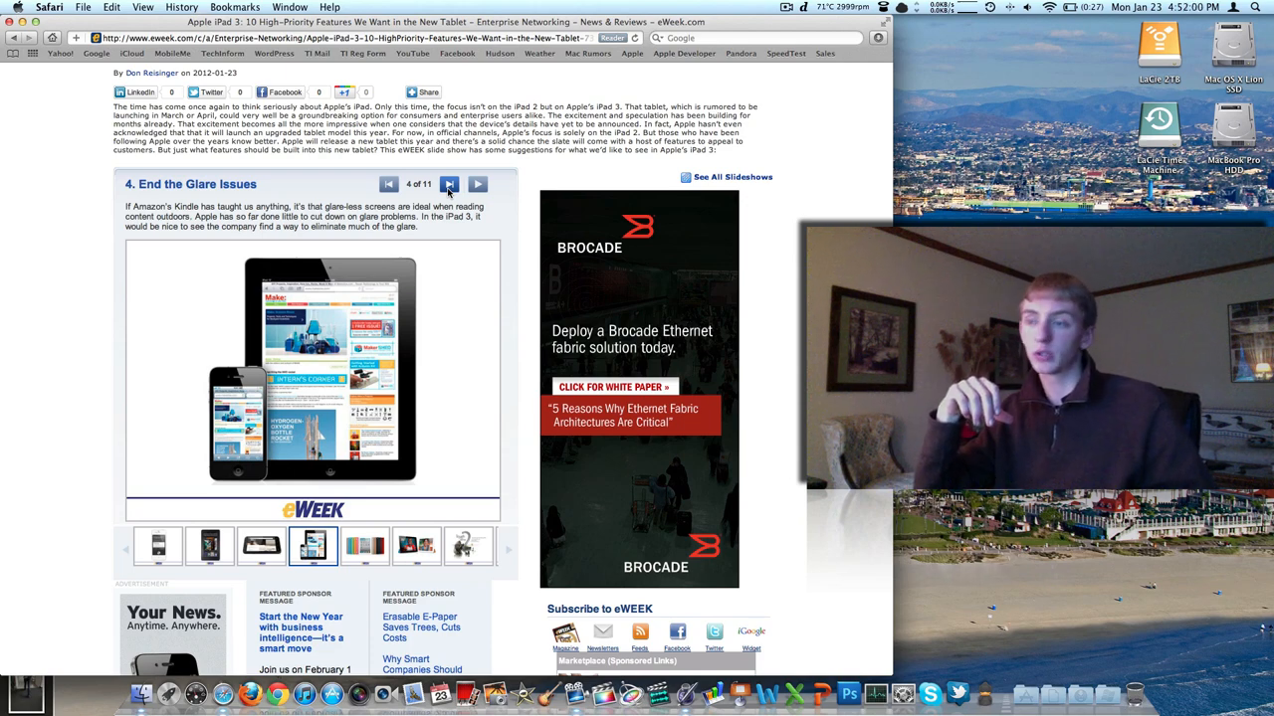
Advance the slideshow to slide 6 of 11, Longer Battery Life
{"action": "left_click", "coordinate": [477, 183]}
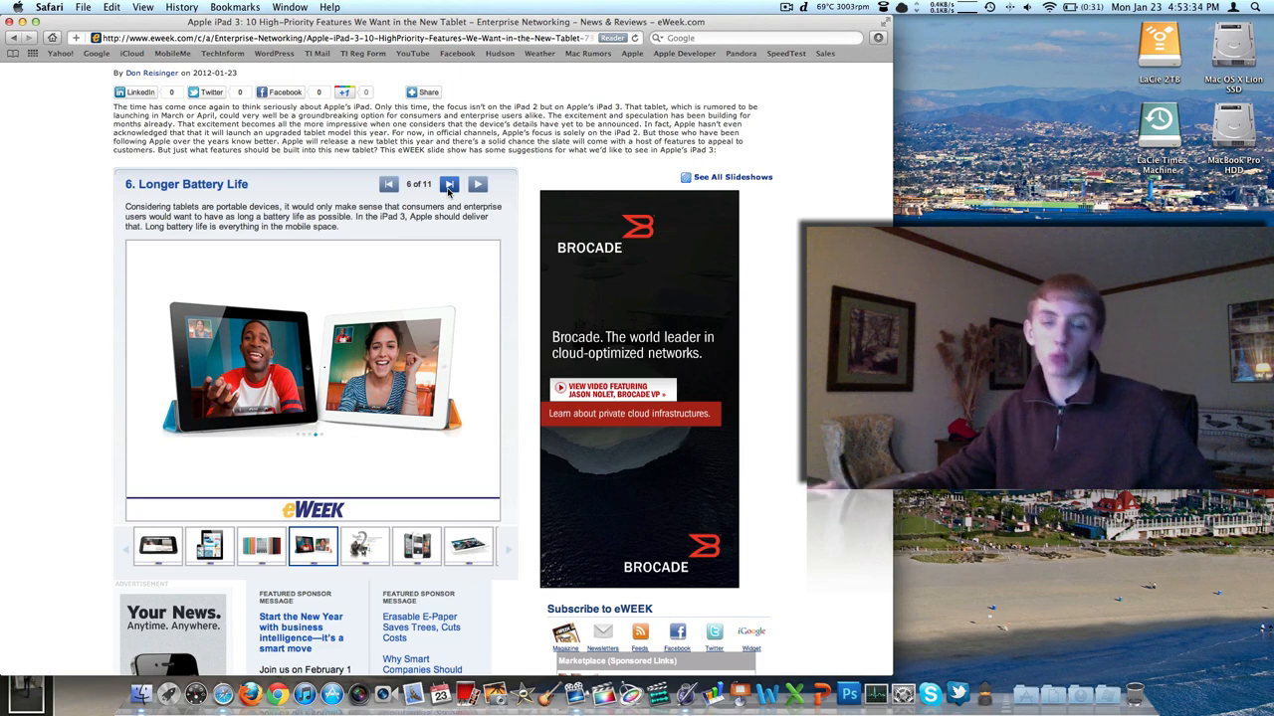
Advance the slideshow to slide 7 of 11, Gorilla Glass 2
{"action": "left_click", "coordinate": [477, 183]}
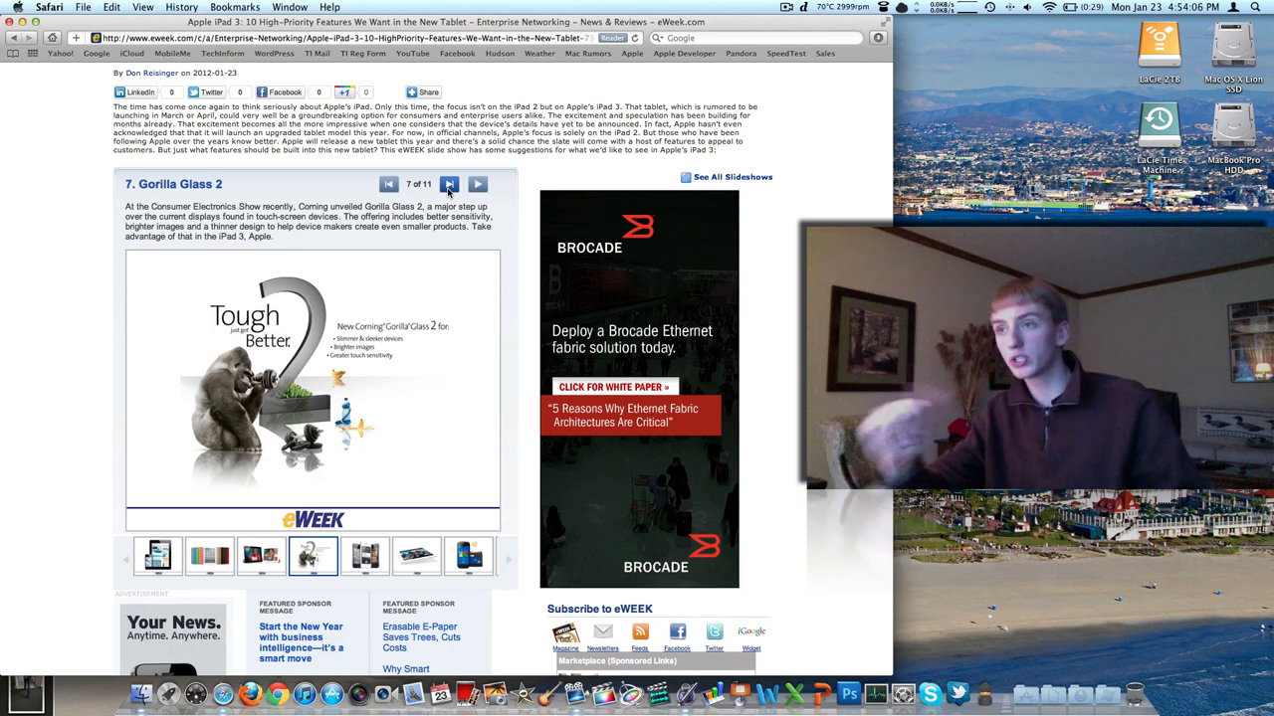
Advance the slideshow to slide 8 of 11, Retina Display
{"action": "left_click", "coordinate": [478, 183]}
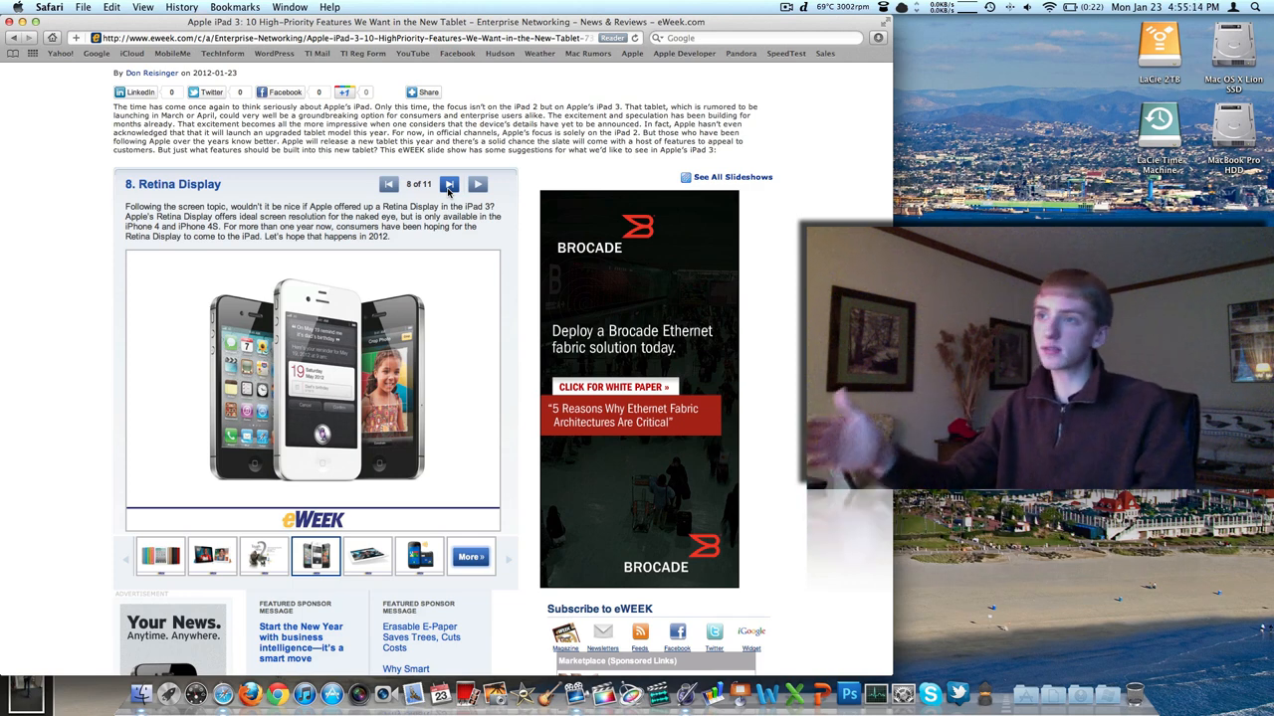
Page past slide 9, Vibration Effect, to slide 10 of 11, Near-Field Communication
{"action": "left_click", "coordinate": [478, 183]}
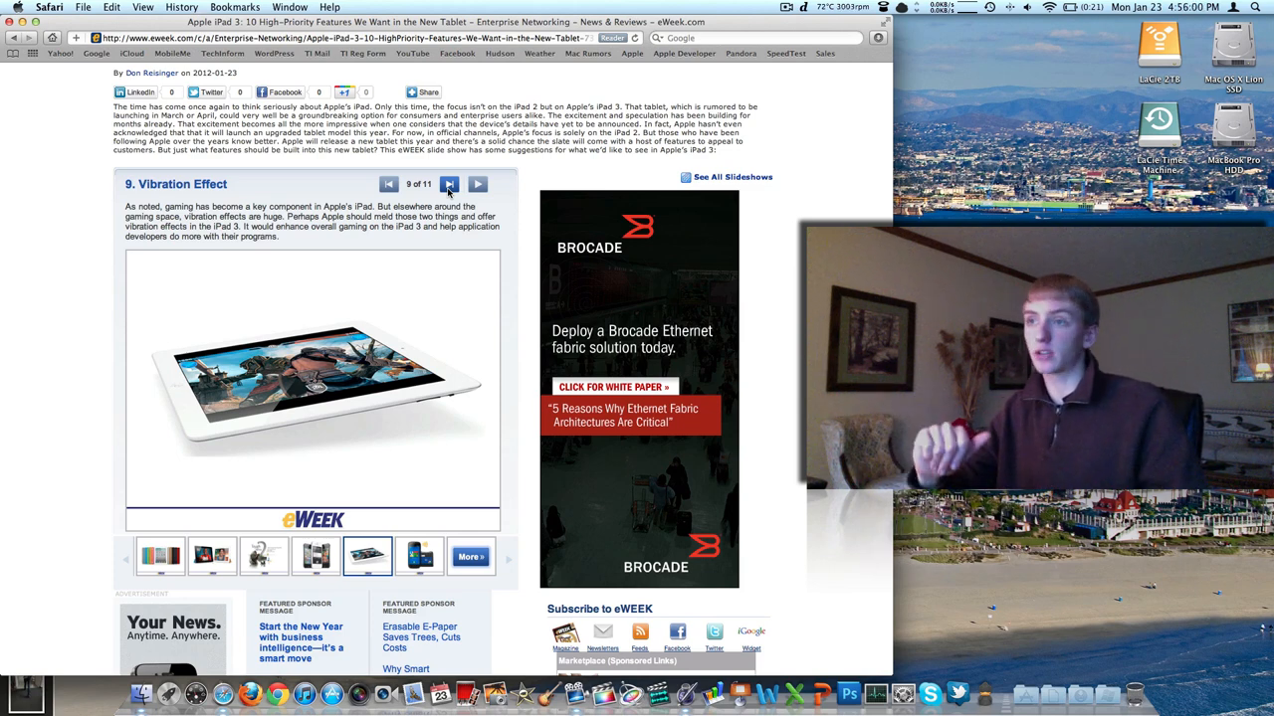
{"action": "left_click", "coordinate": [448, 183]}
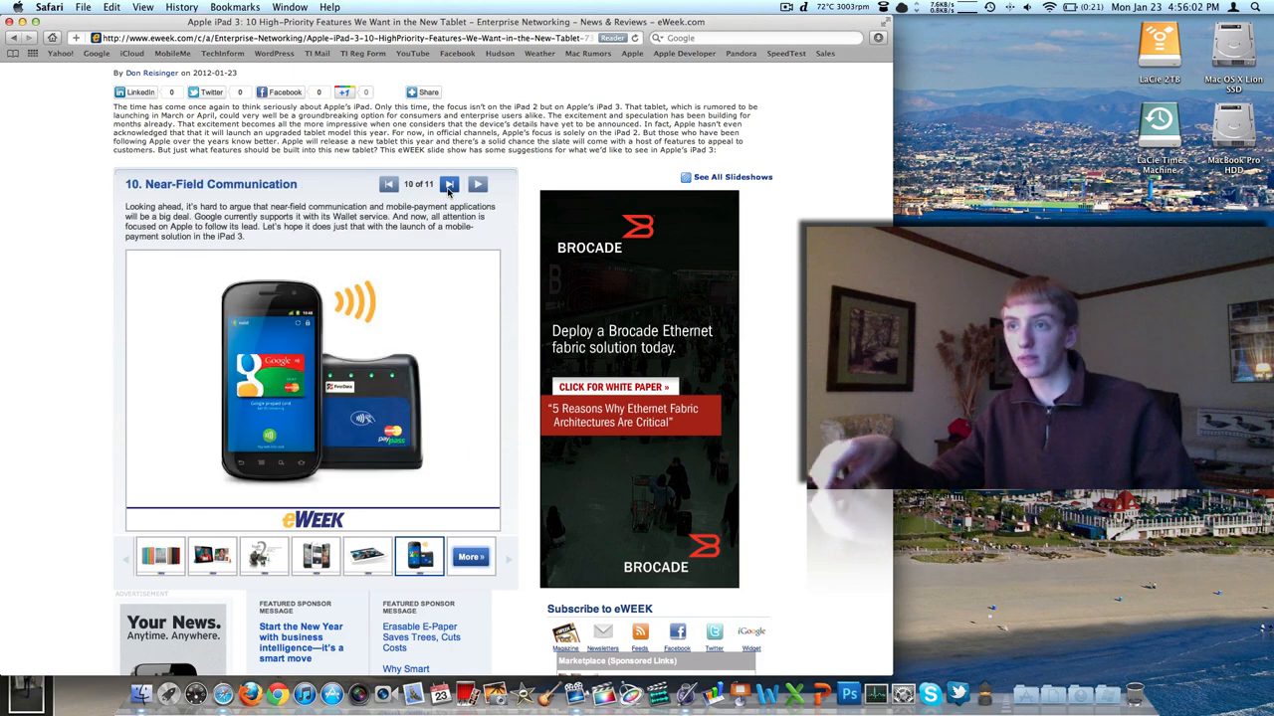